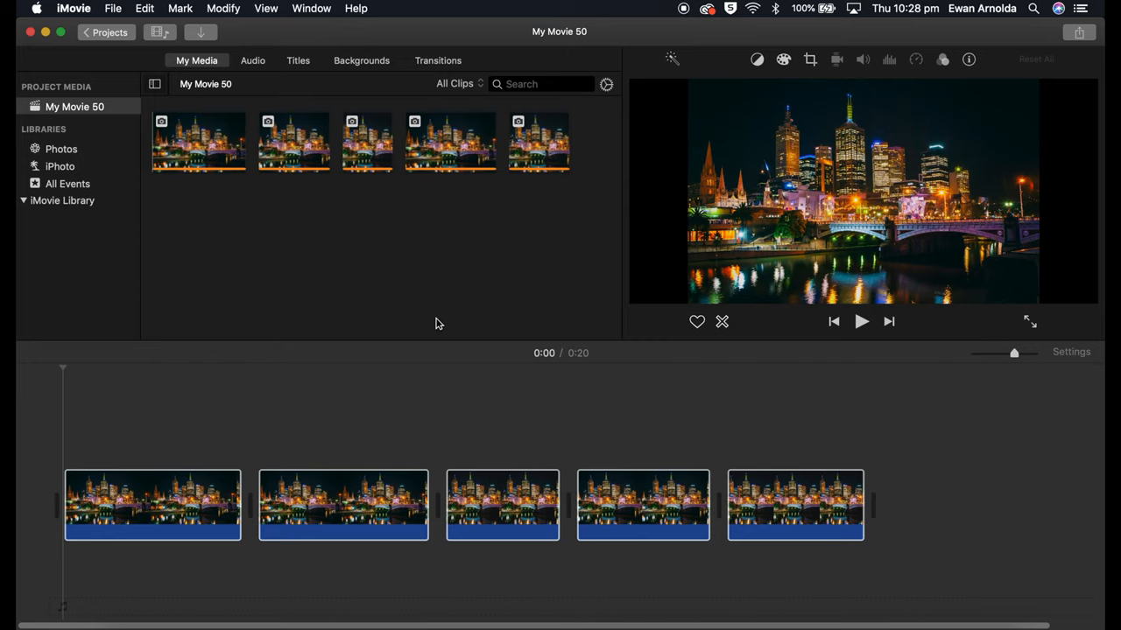
mouse_move(63, 201)
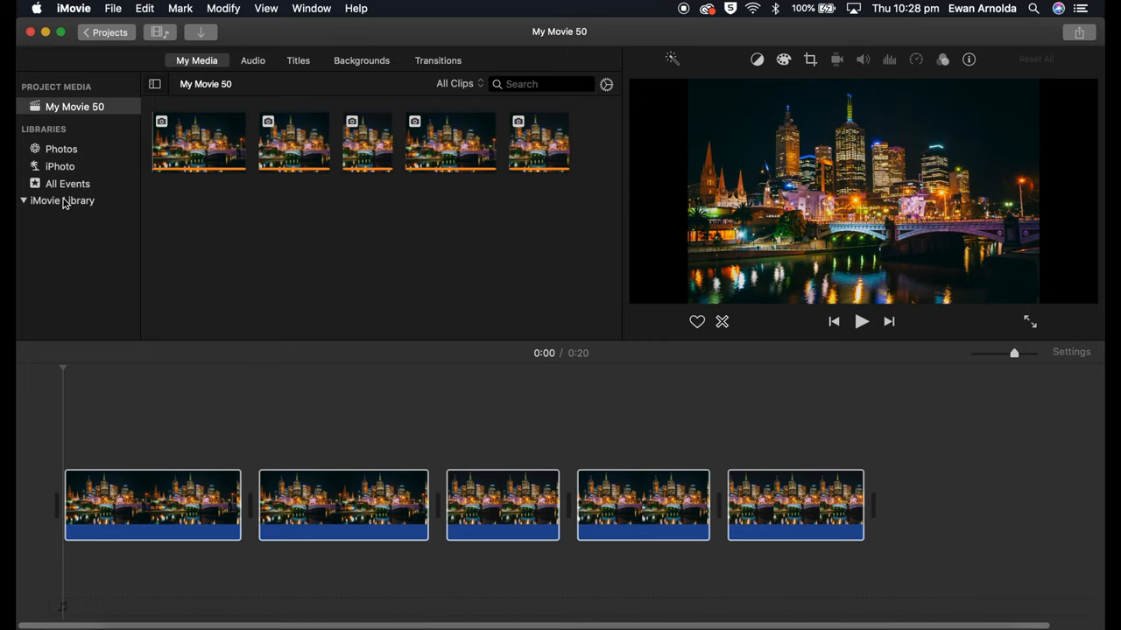
- Return to the Projects browser and bring up the options for 'My Movie 50' to delete it
click(63, 200)
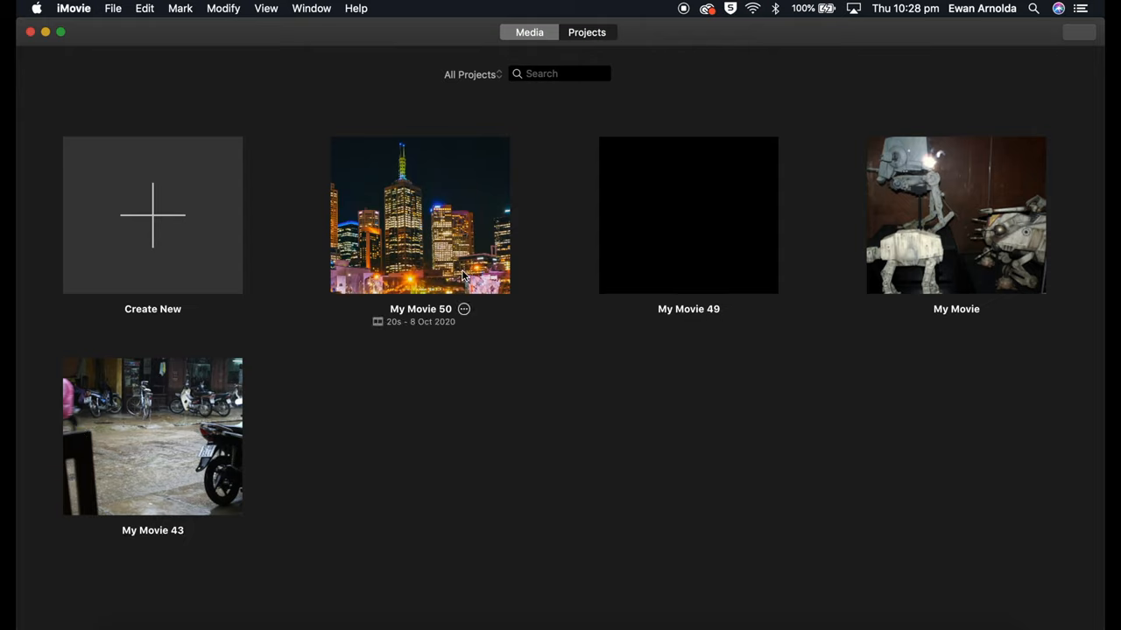
mouse_move(424, 314)
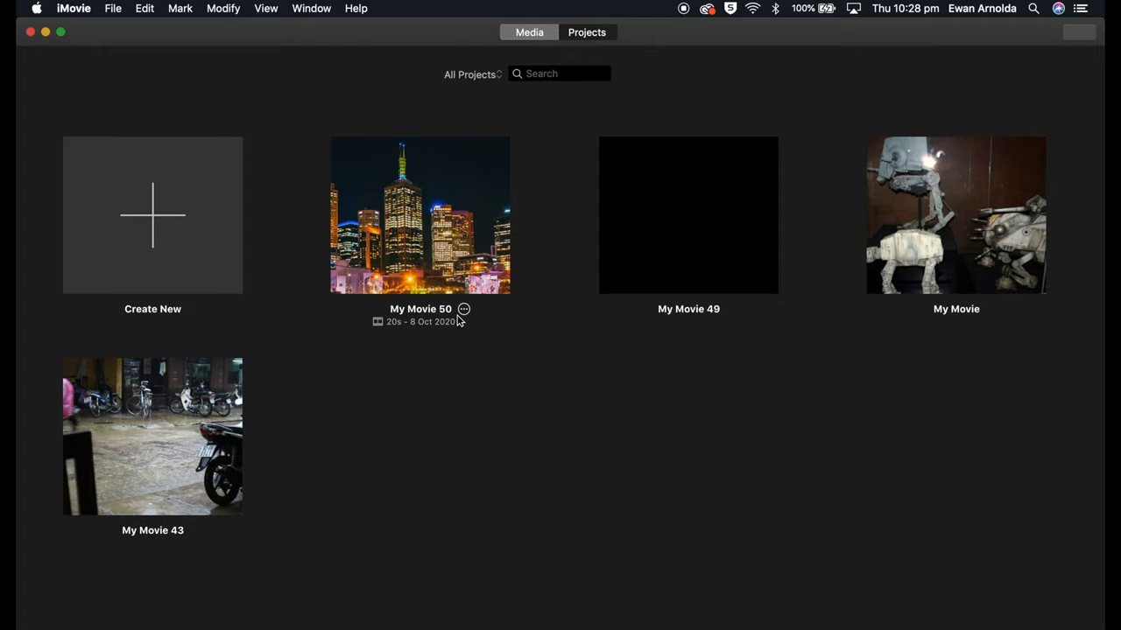
click(462, 308)
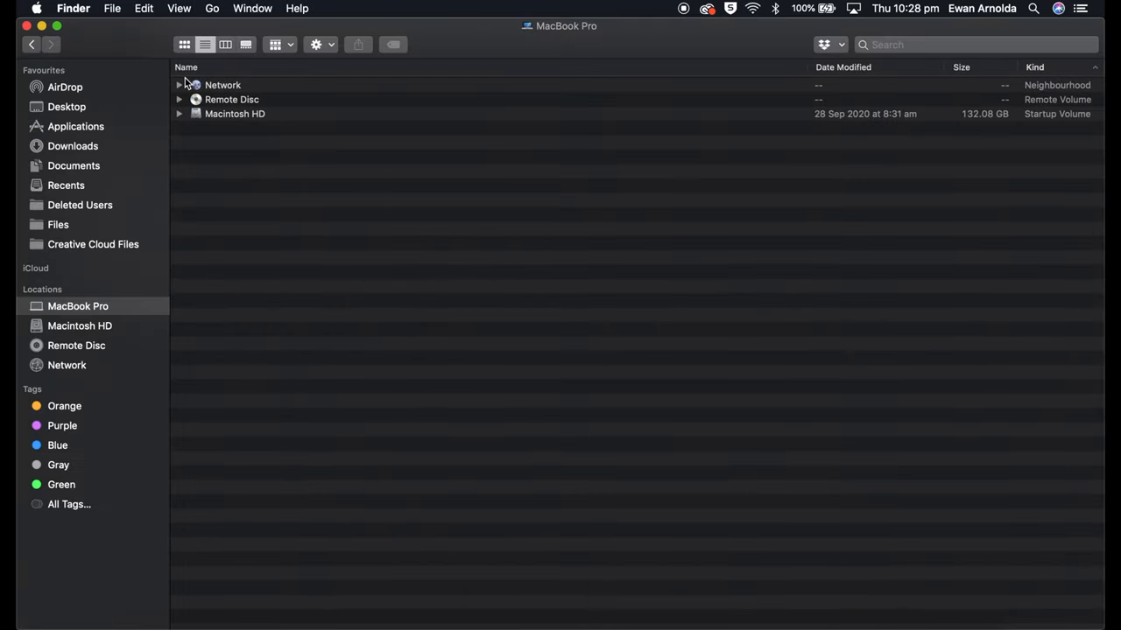
- Go to the home Movies folder and bring up the context menu for iMovie Library.imovielibrary
click(212, 7)
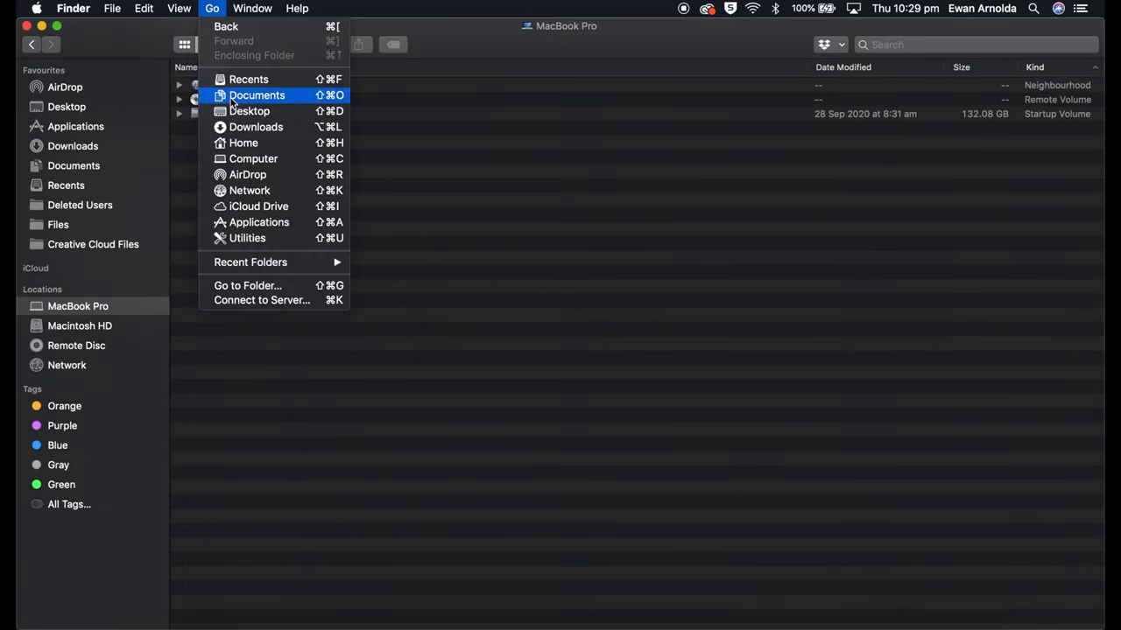
mouse_move(243, 144)
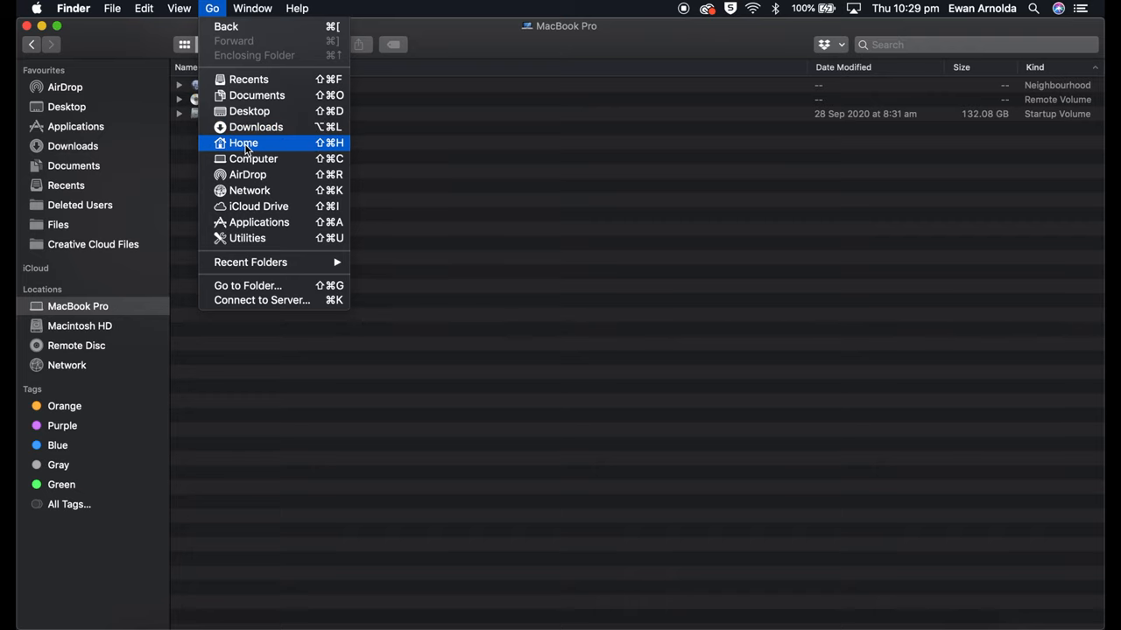
click(243, 143)
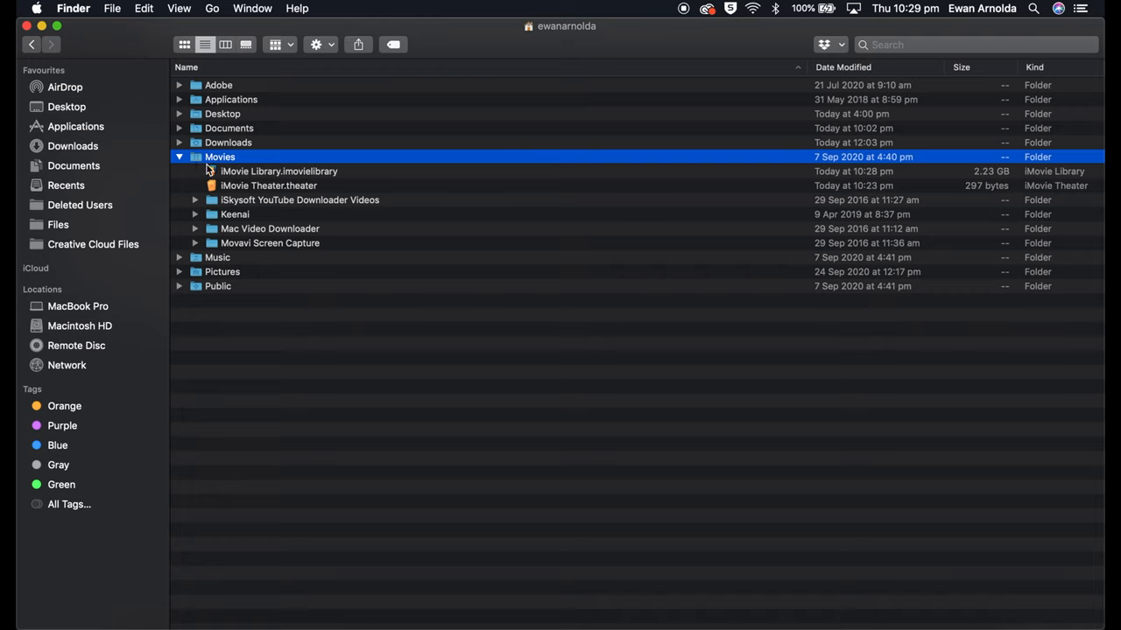
double_click(278, 171)
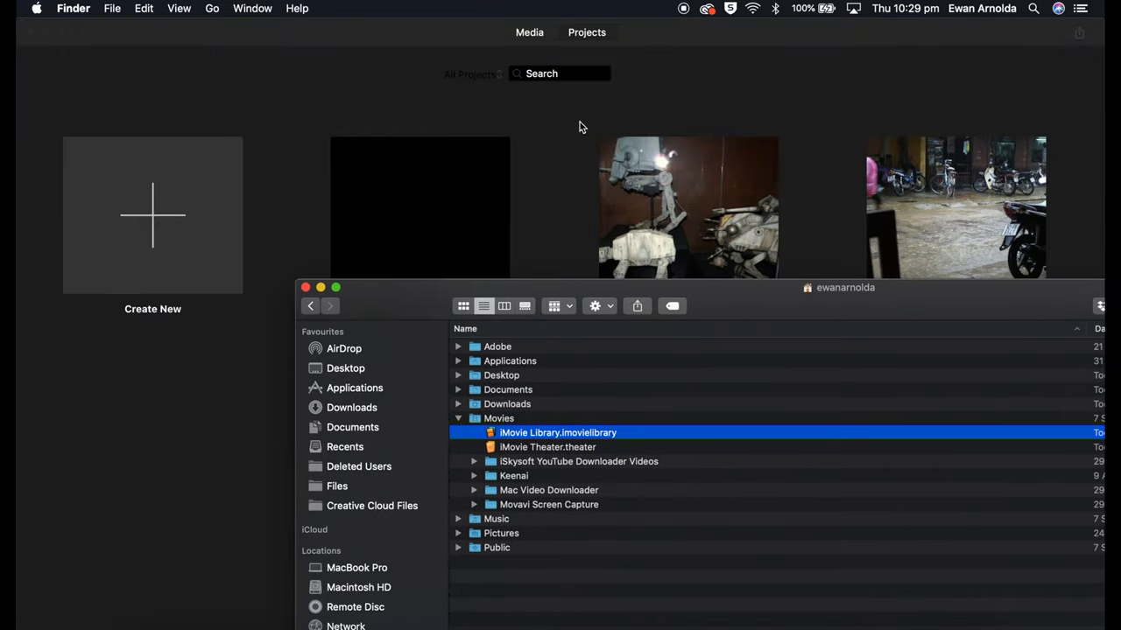
mouse_move(561, 163)
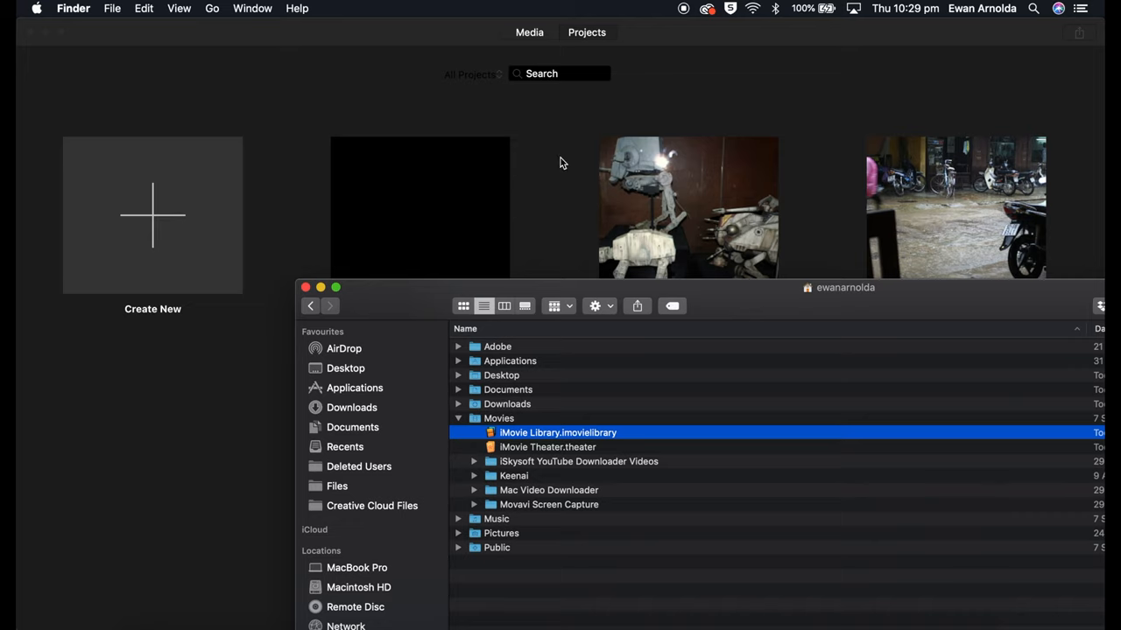
right_click(557, 433)
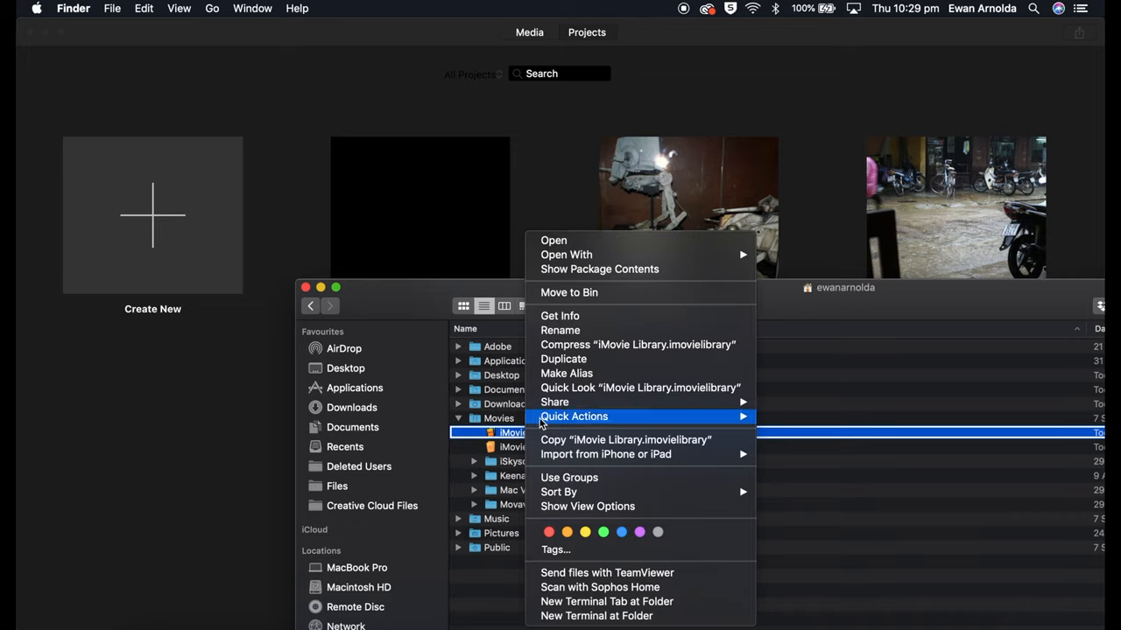
mouse_move(599, 269)
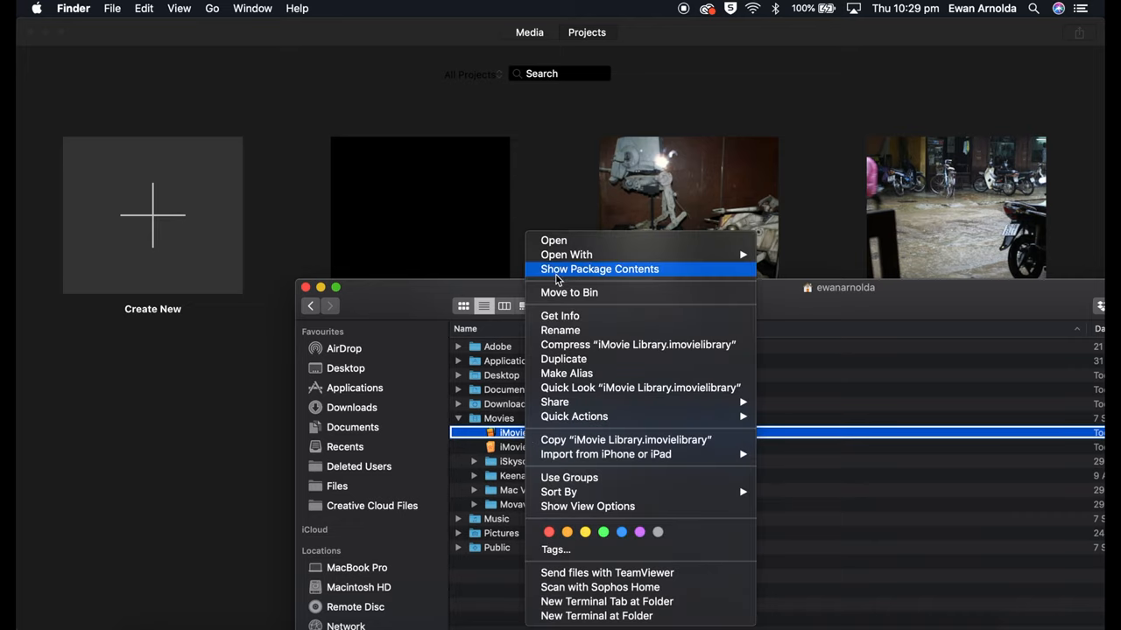
mouse_move(612, 273)
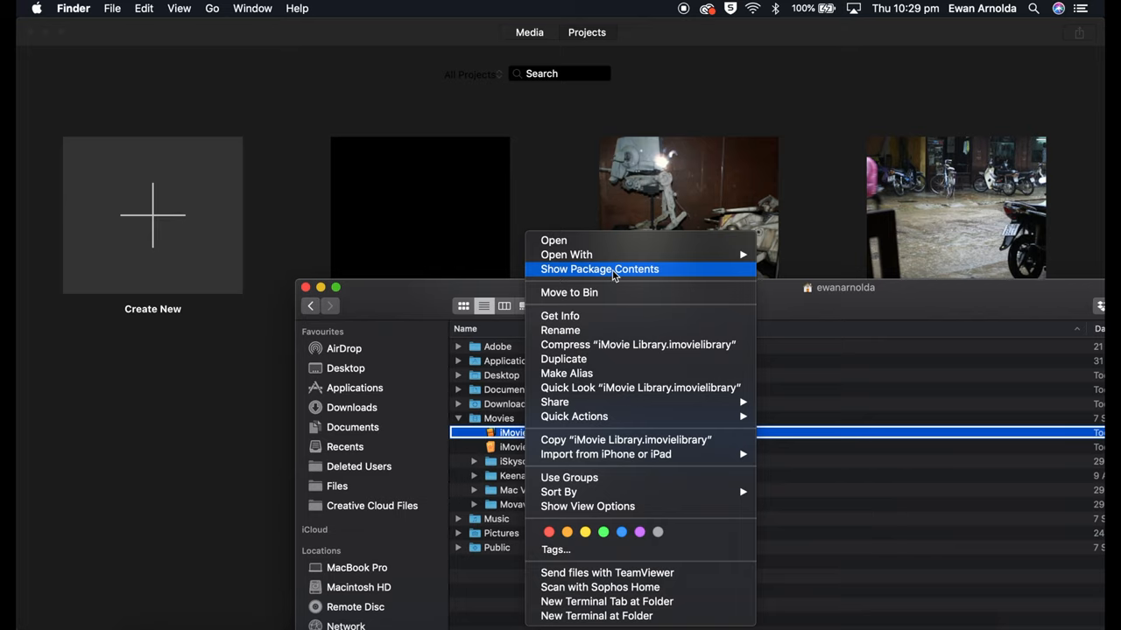
- Inside the iMovie Library package, move the 'My Movie 50' folder to the Bin
click(598, 270)
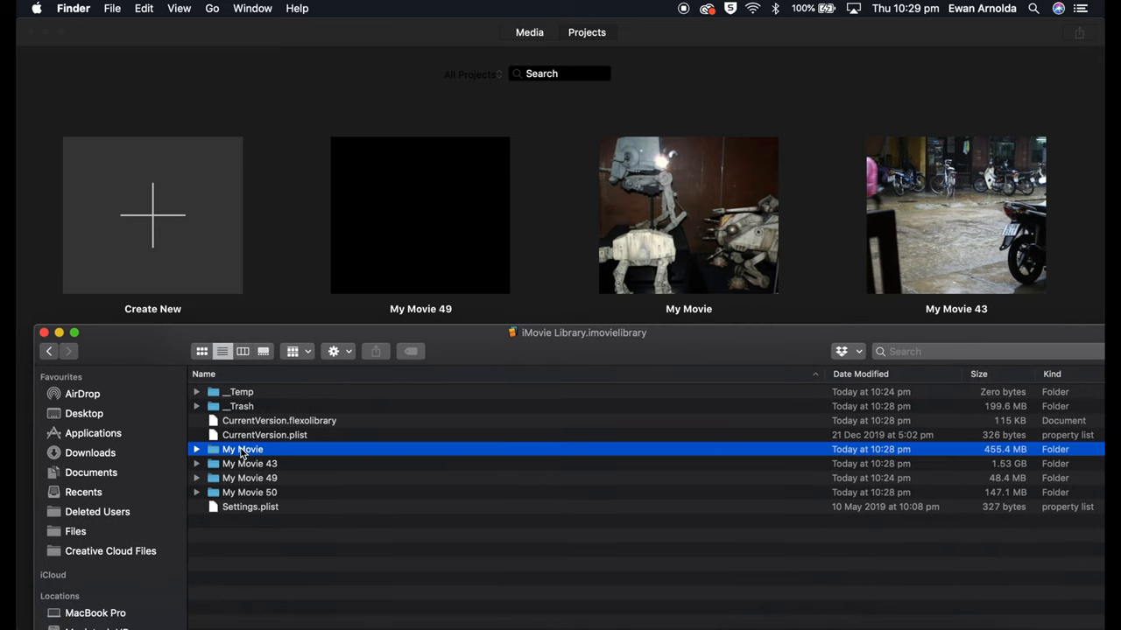
click(249, 492)
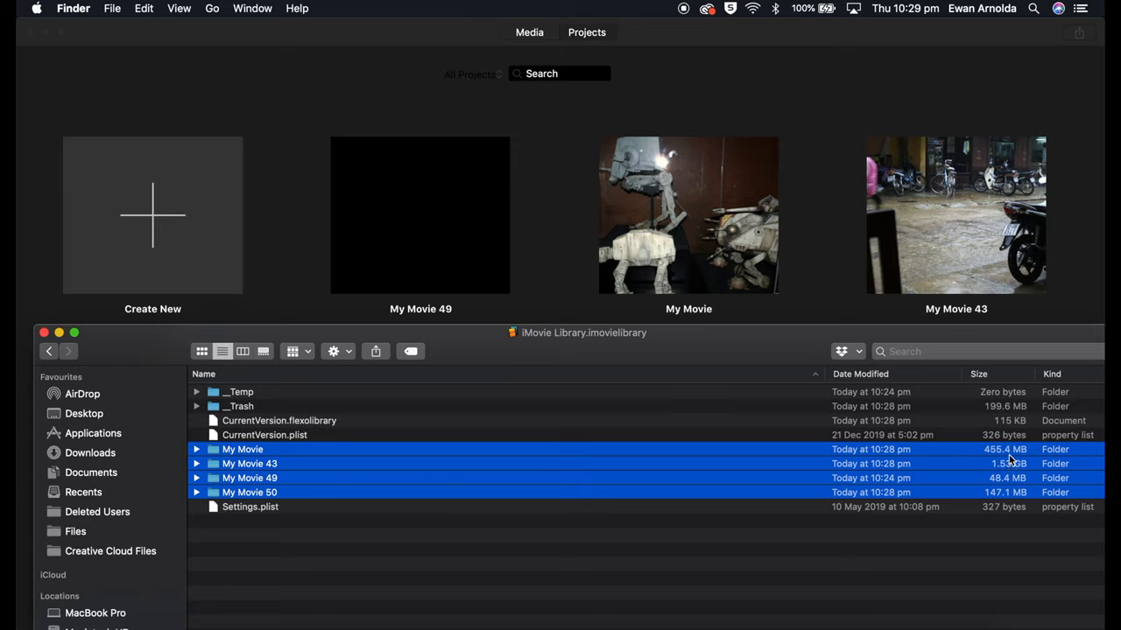
mouse_move(1011, 462)
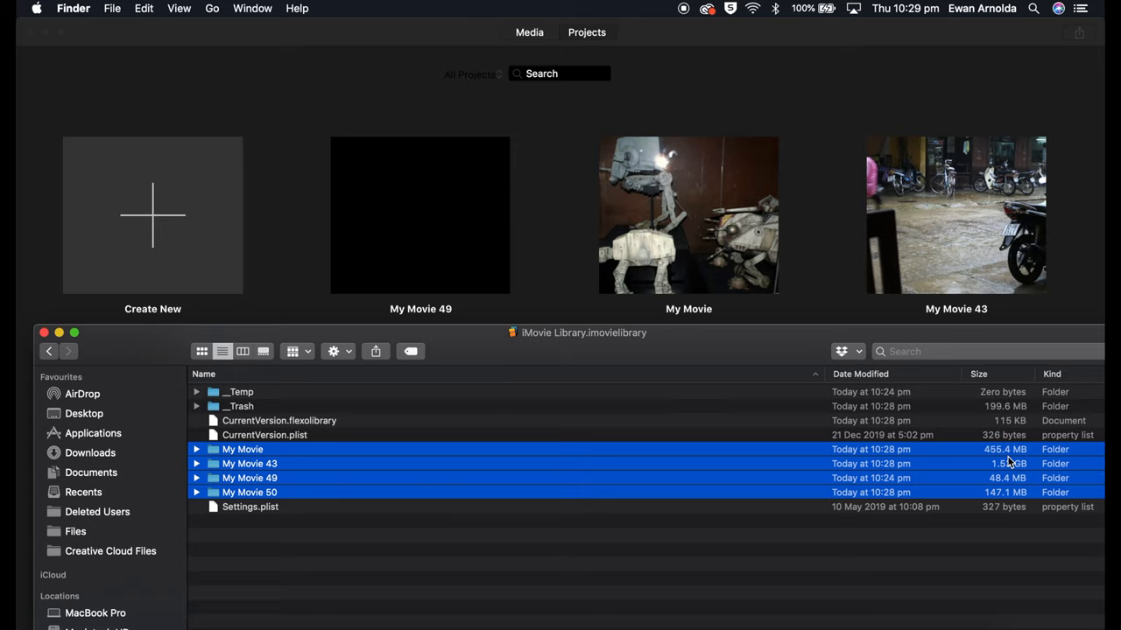
mouse_move(781, 474)
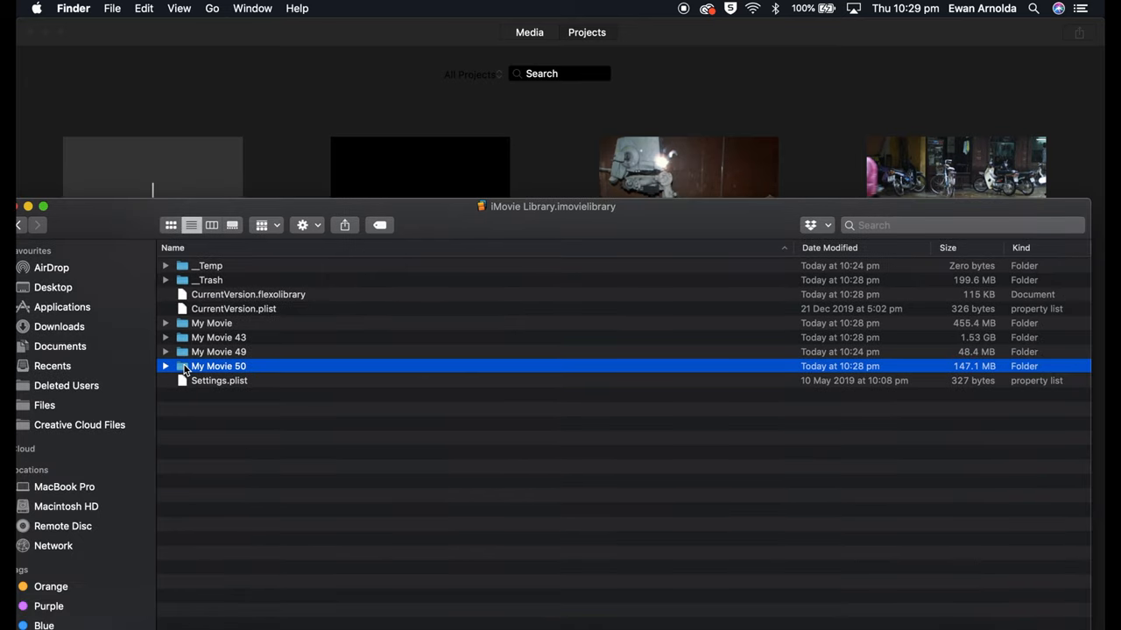
mouse_move(967, 375)
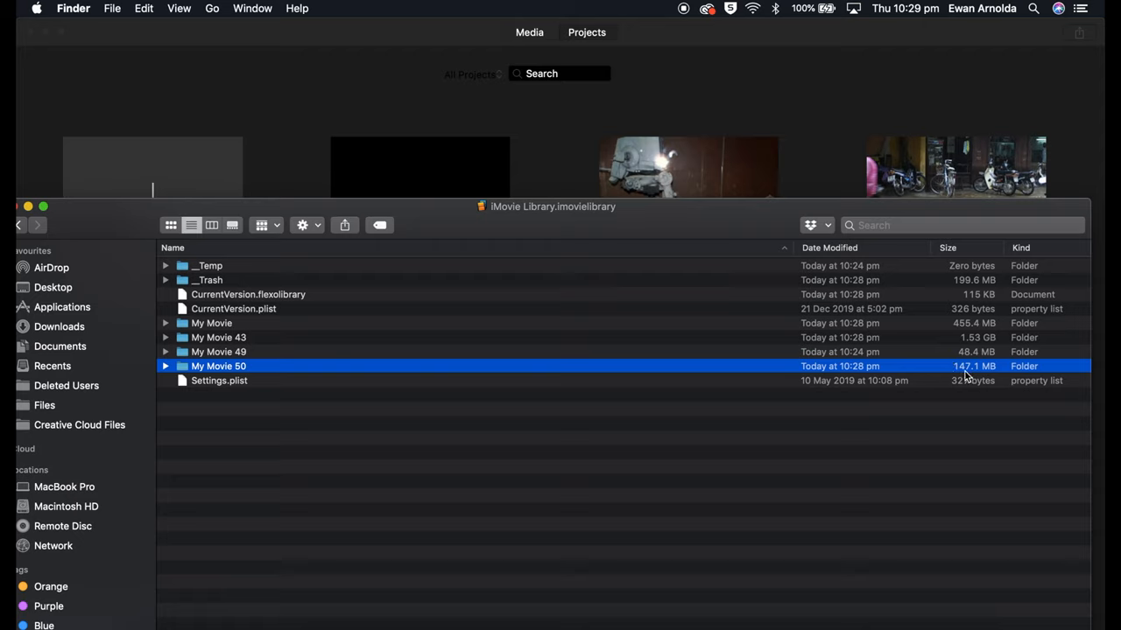
mouse_move(571, 385)
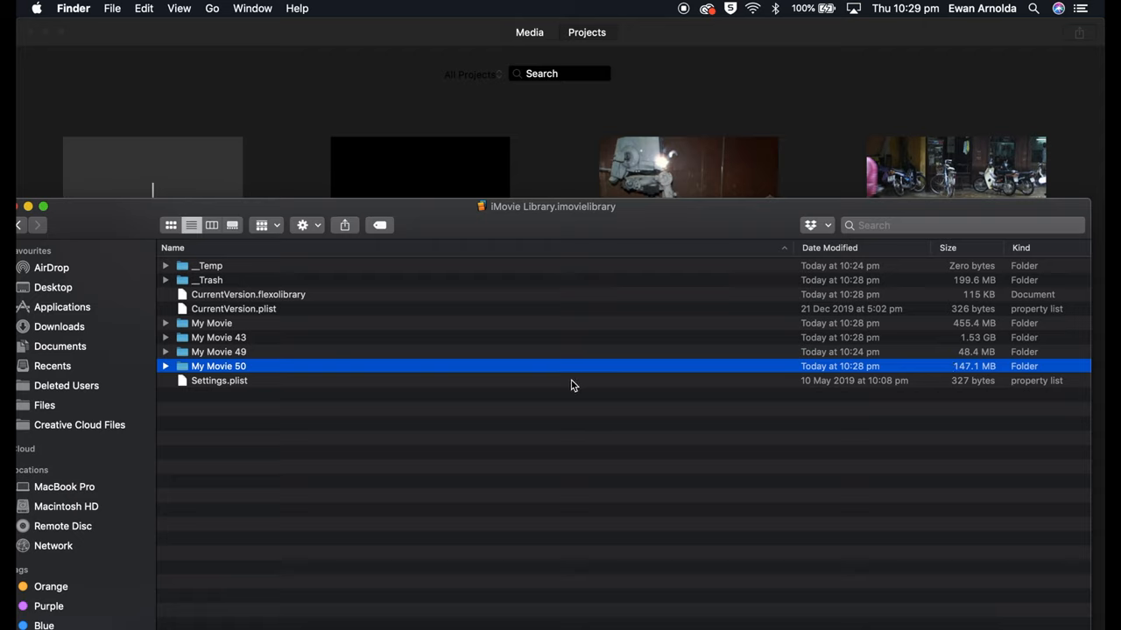
right_click(218, 366)
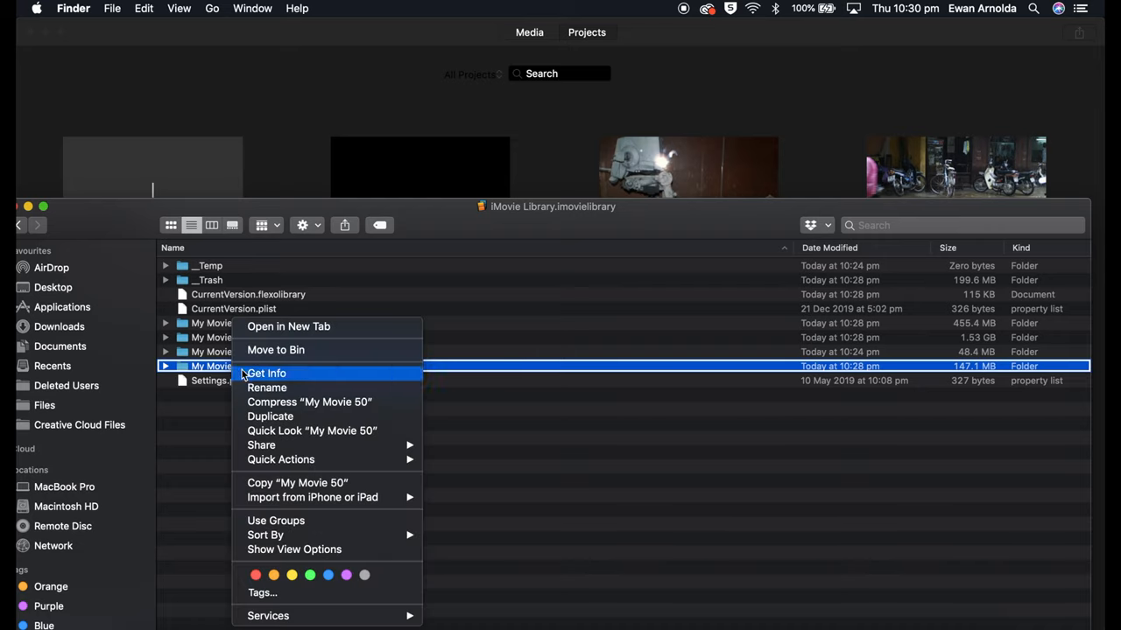
mouse_move(275, 350)
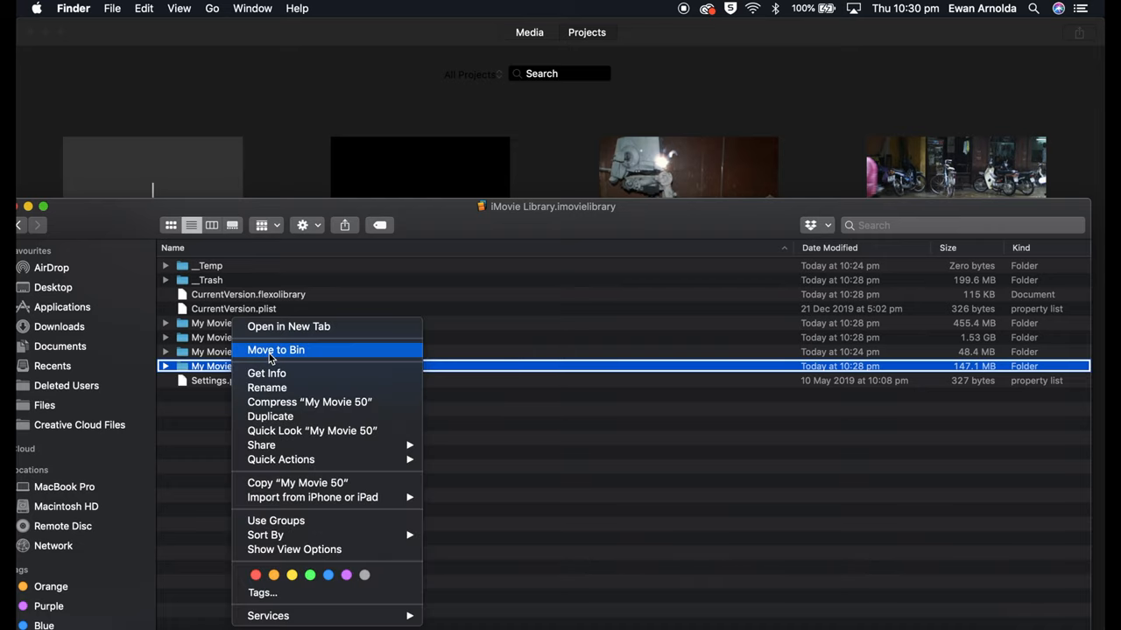
click(275, 350)
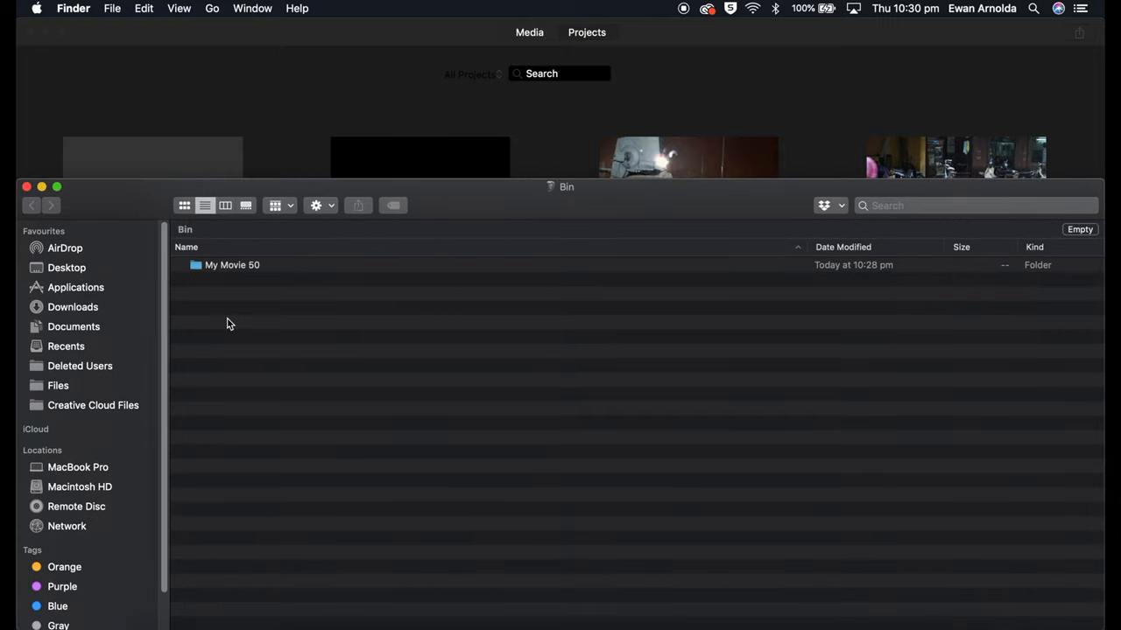
- From the Applications folder, relaunch iMovie.app
right_click(233, 264)
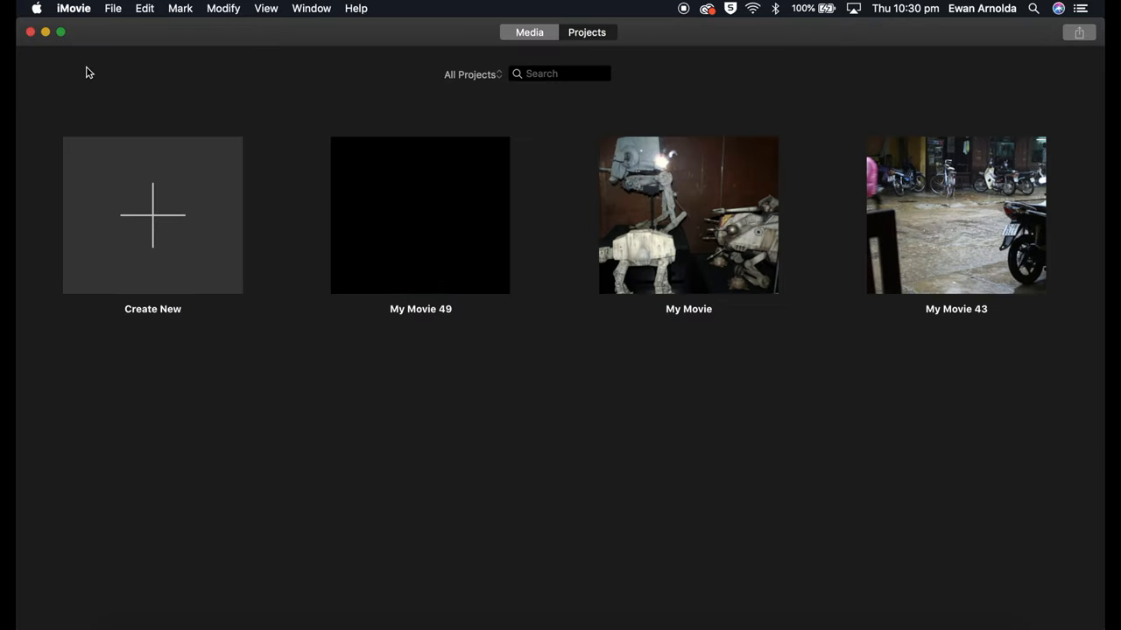
click(74, 7)
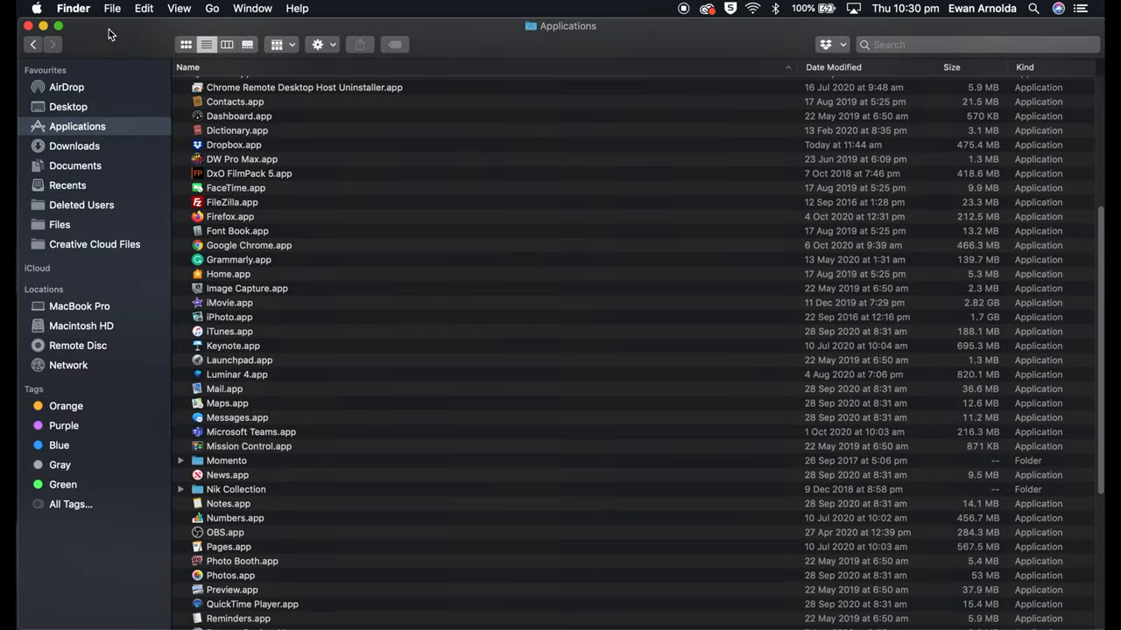
mouse_move(273, 361)
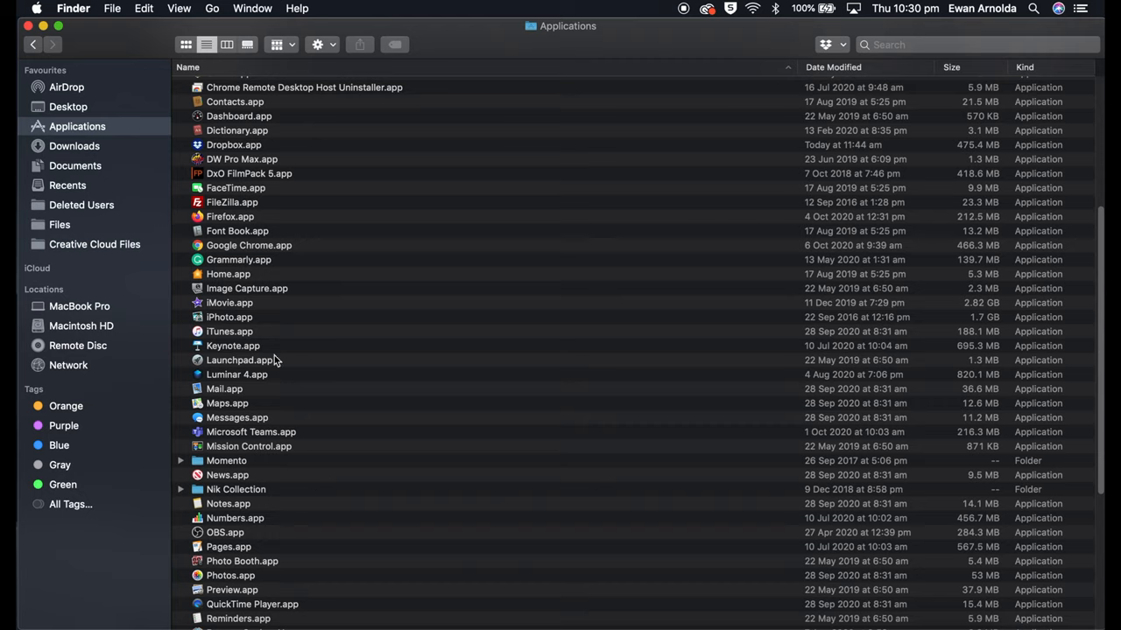
click(229, 302)
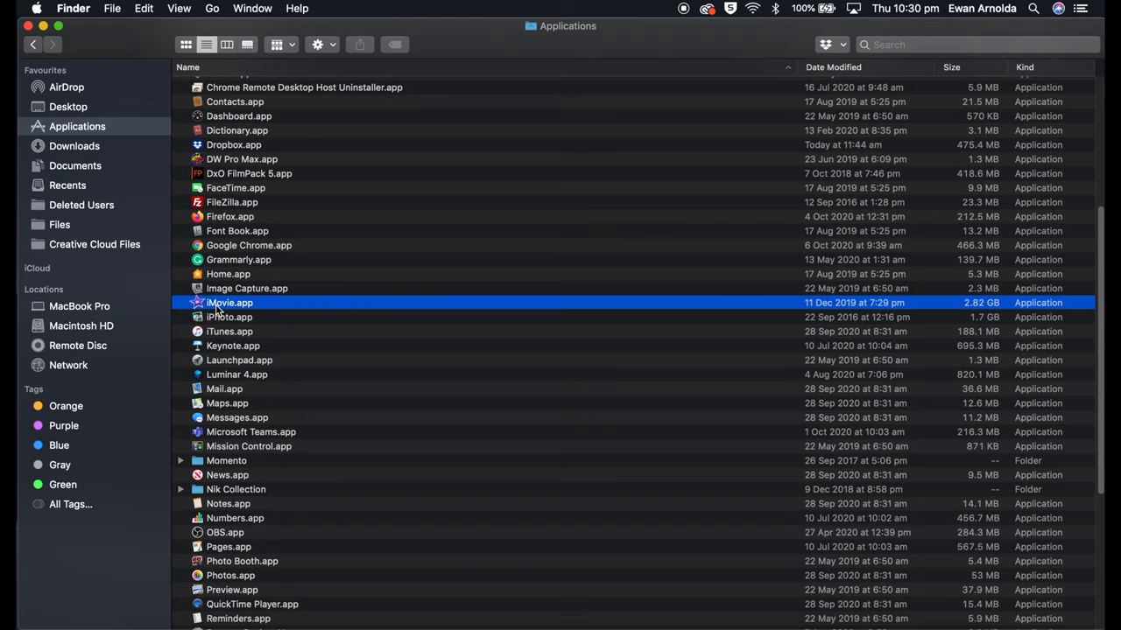
double_click(229, 301)
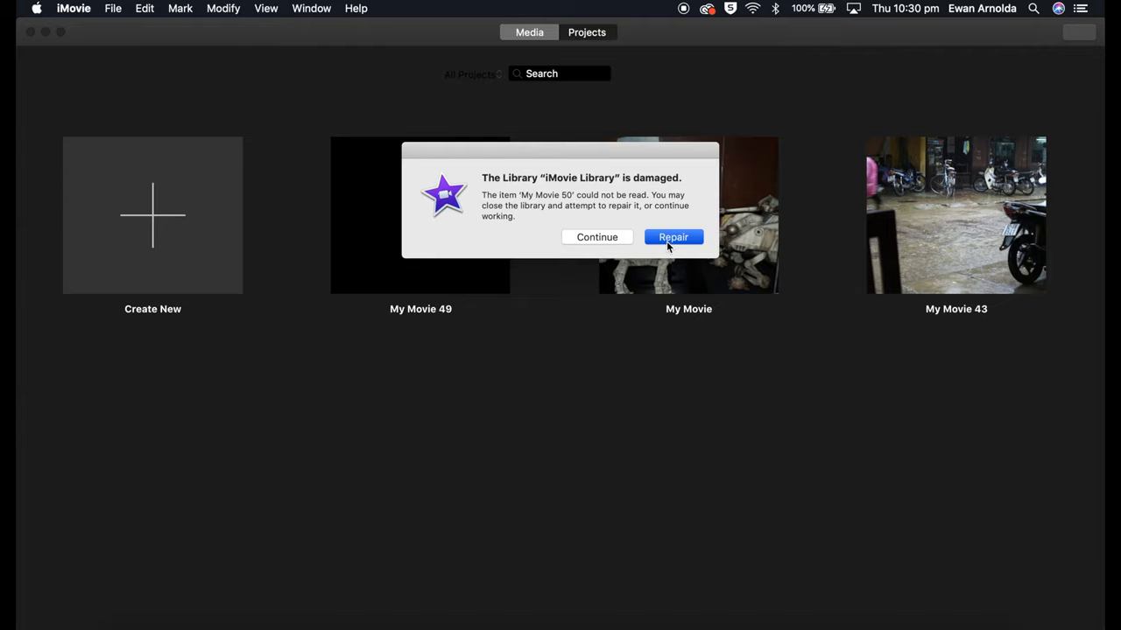
- Choose Repair in the 'Library is damaged' alert so the project list reloads
click(672, 238)
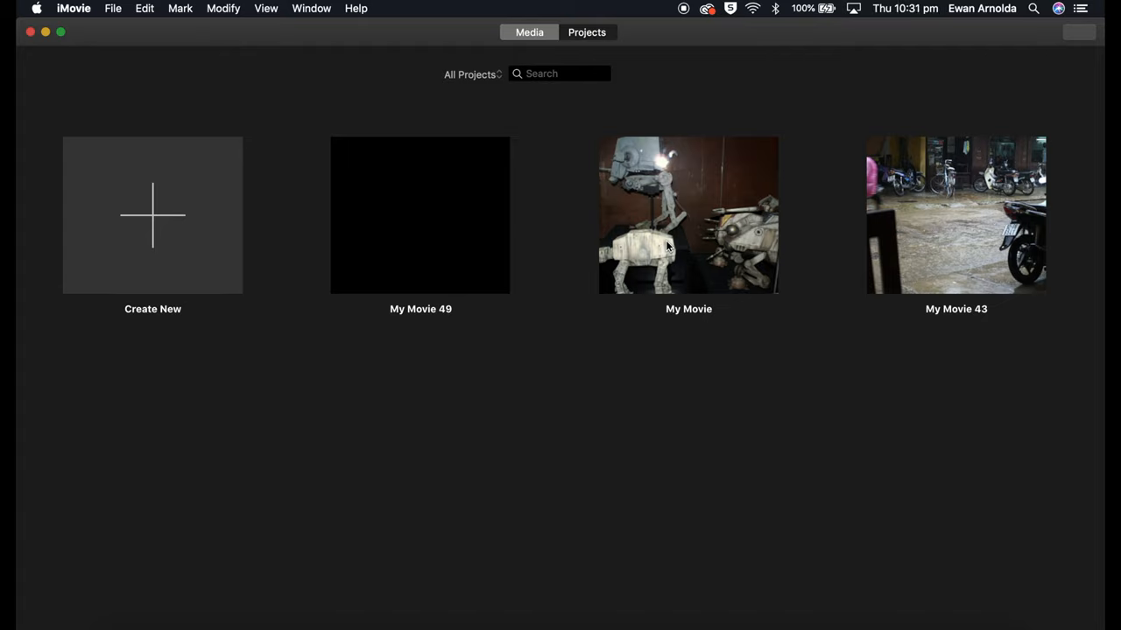
mouse_move(511, 217)
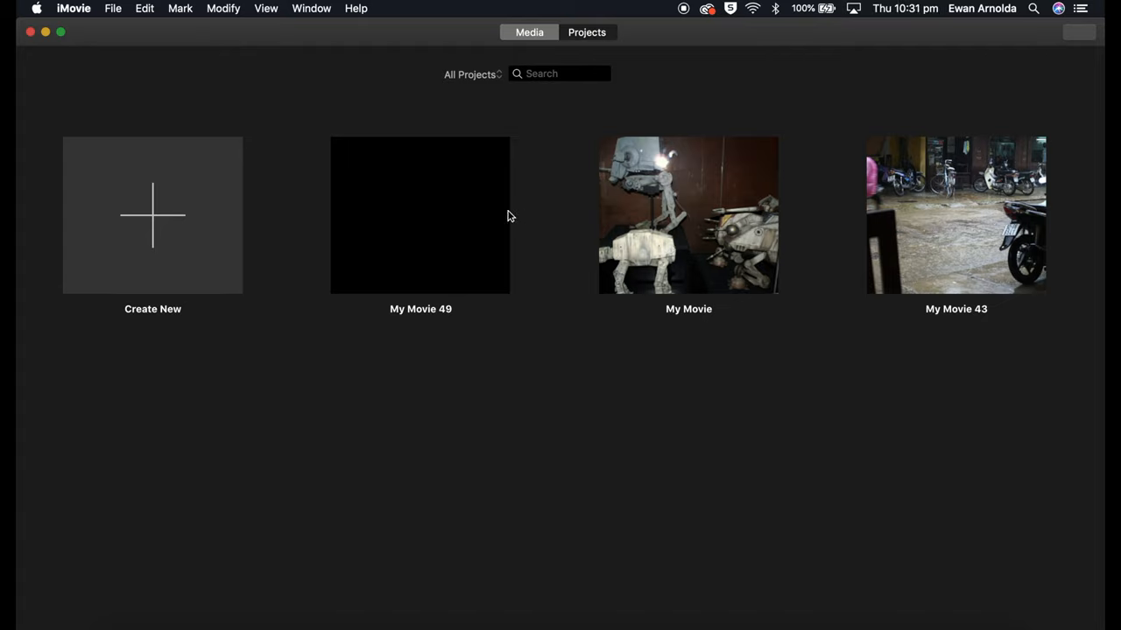
- Open 'My Movie 49', then reveal the iMovie Library file in Finder from the sidebar
click(420, 214)
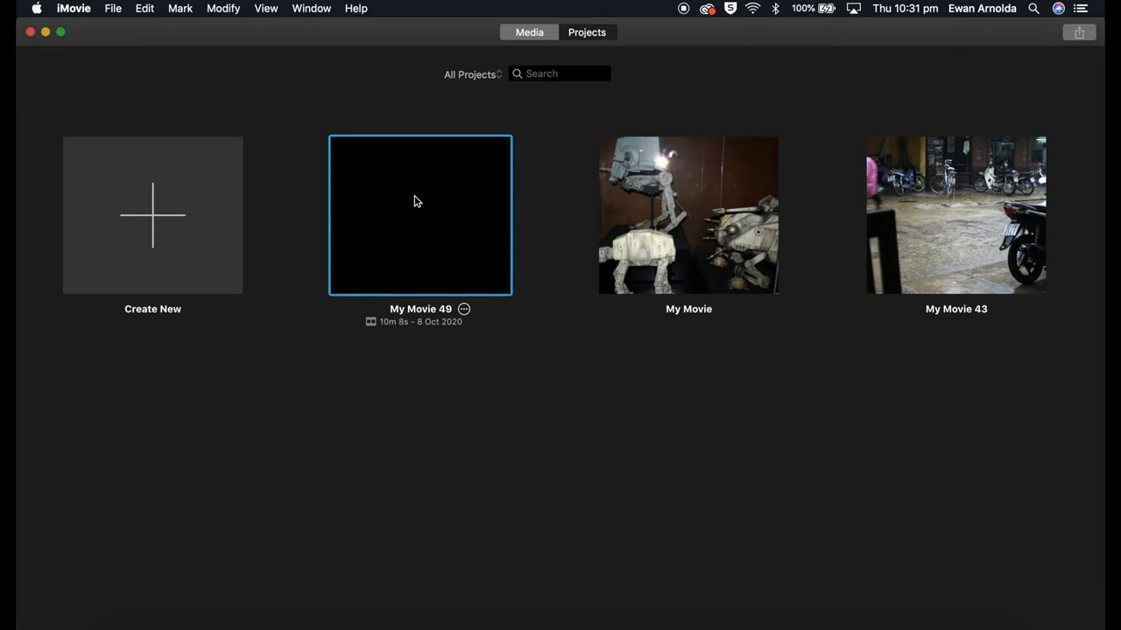
double_click(420, 213)
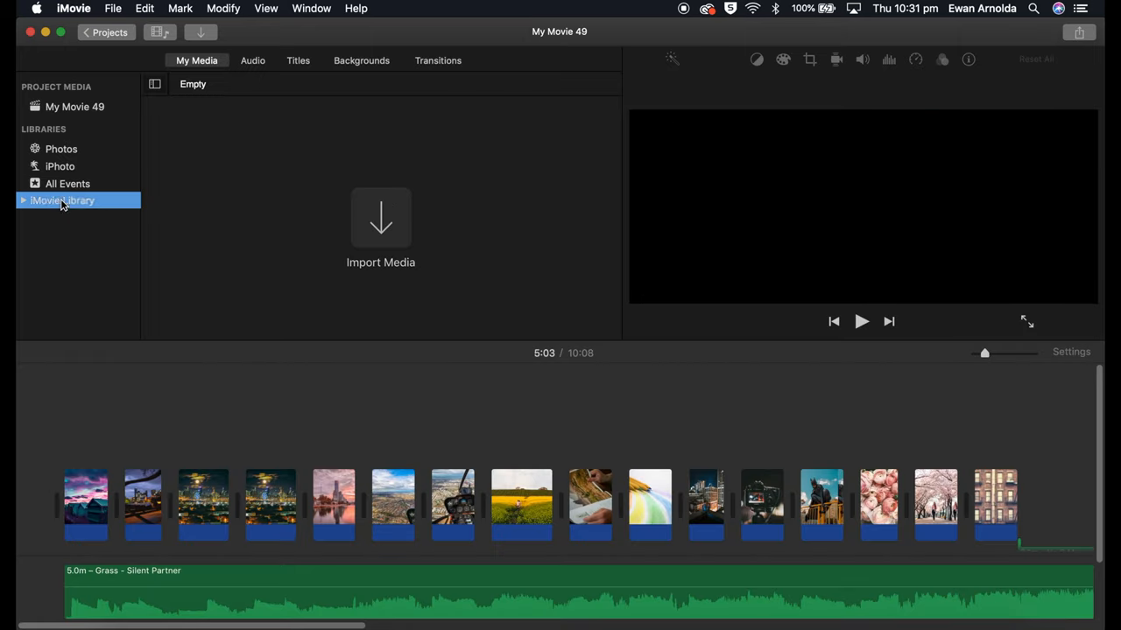
click(63, 199)
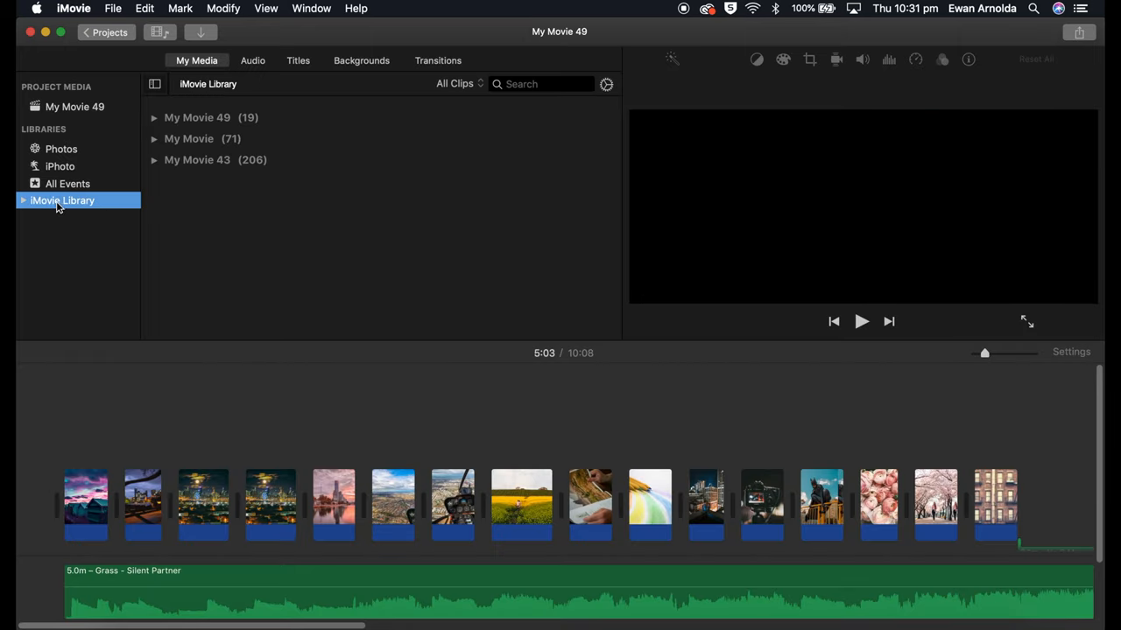
right_click(63, 199)
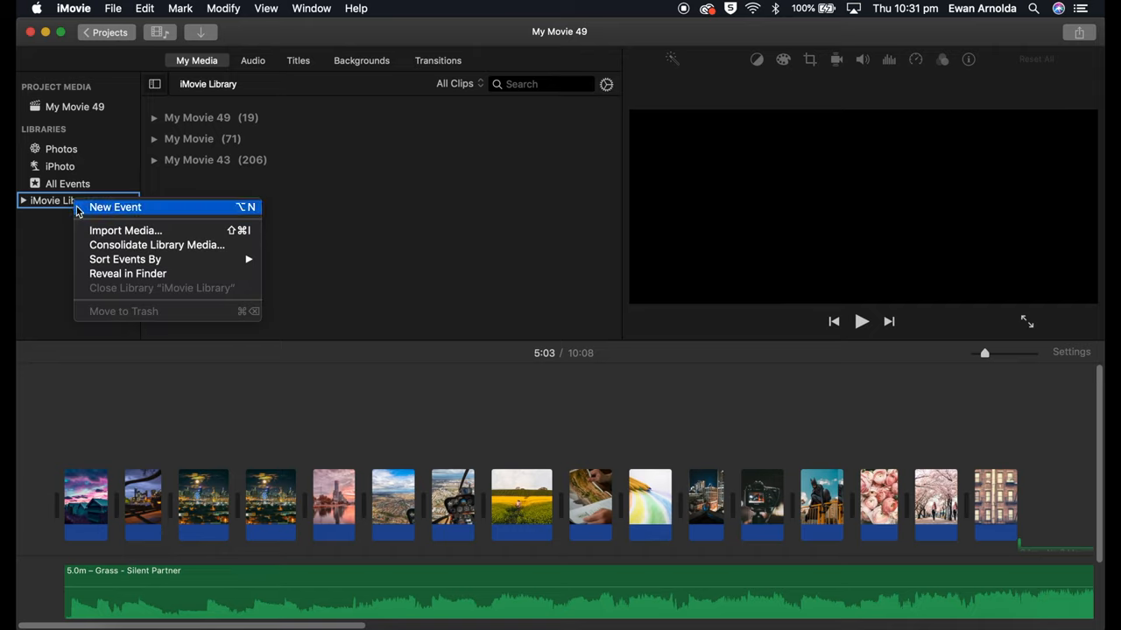
mouse_move(126, 273)
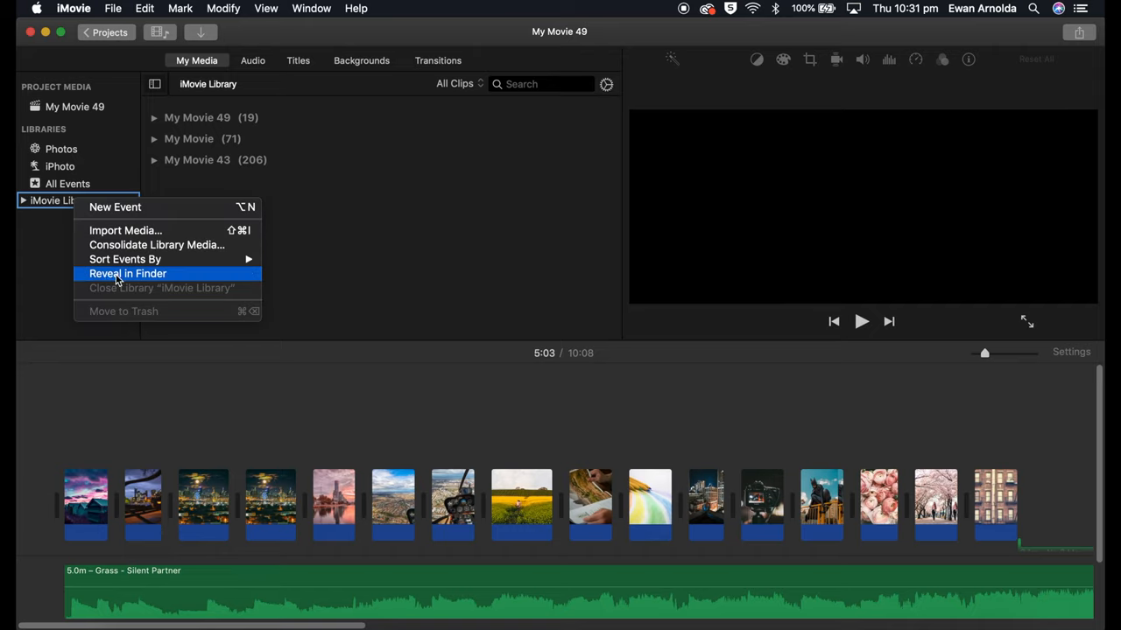
mouse_move(119, 279)
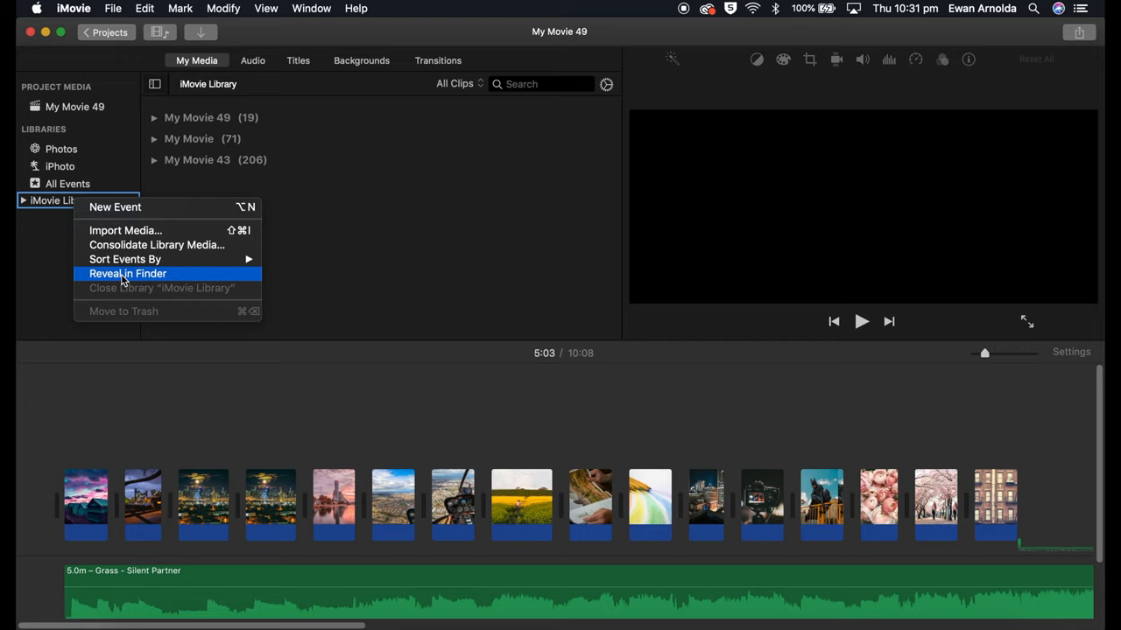
click(128, 274)
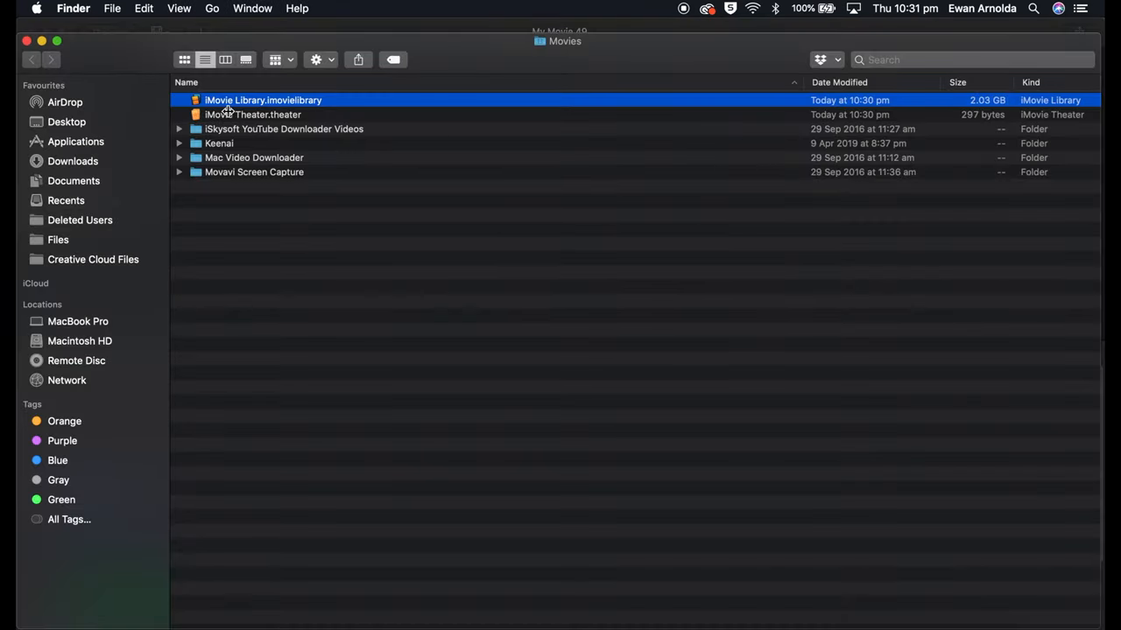
- Show the iMovie Library package contents to confirm only My Movie, My Movie 43 and My Movie 49 remain
right_click(263, 100)
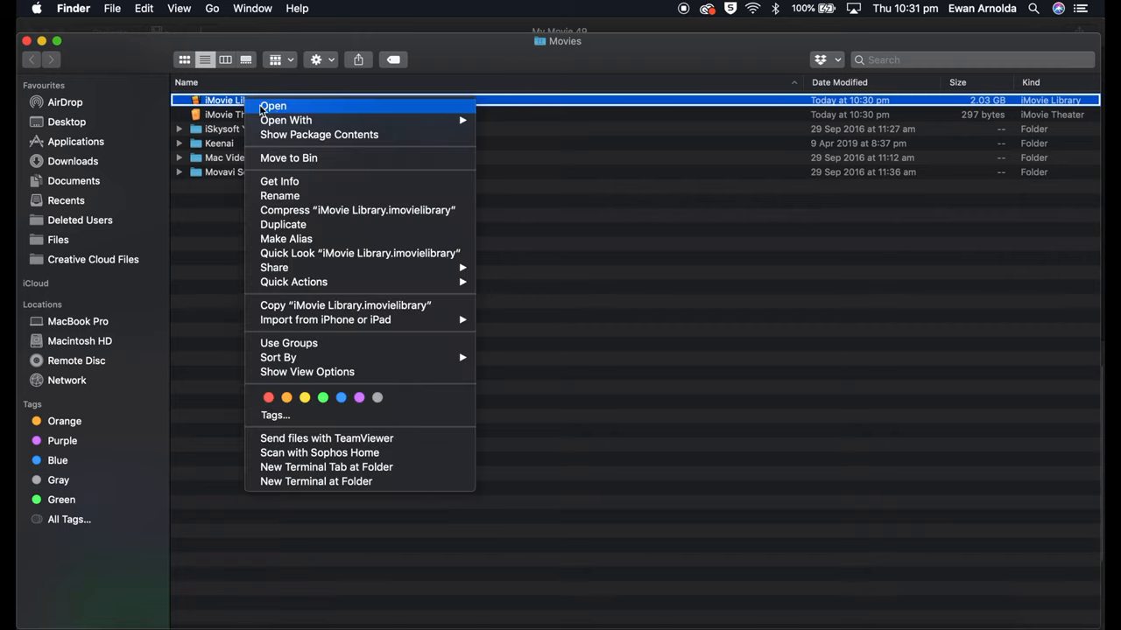
mouse_move(318, 133)
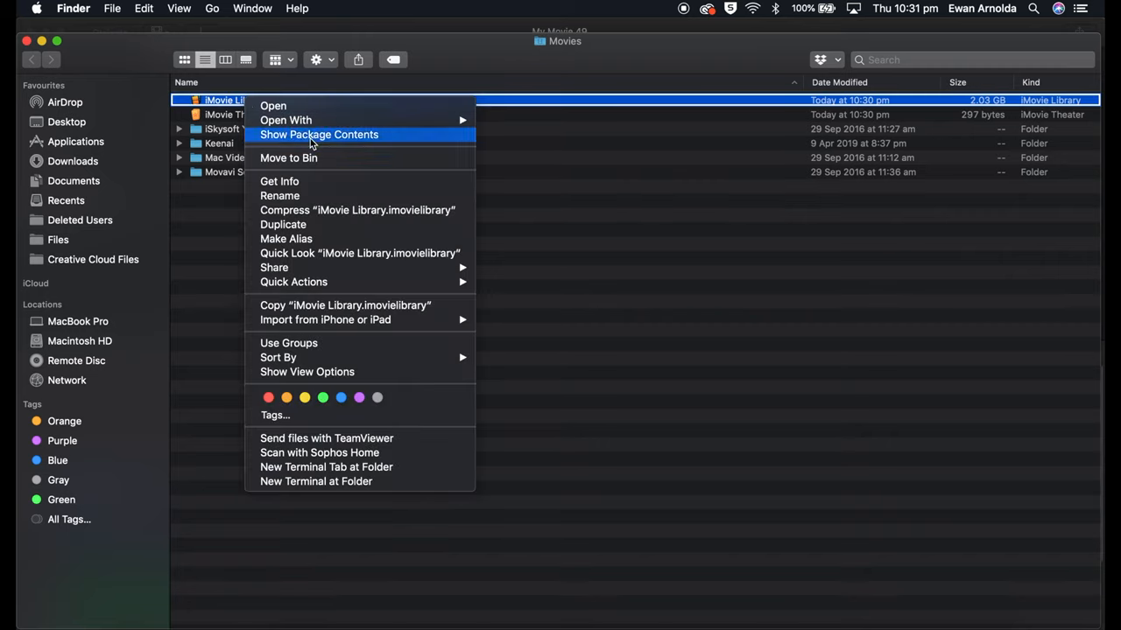
click(319, 133)
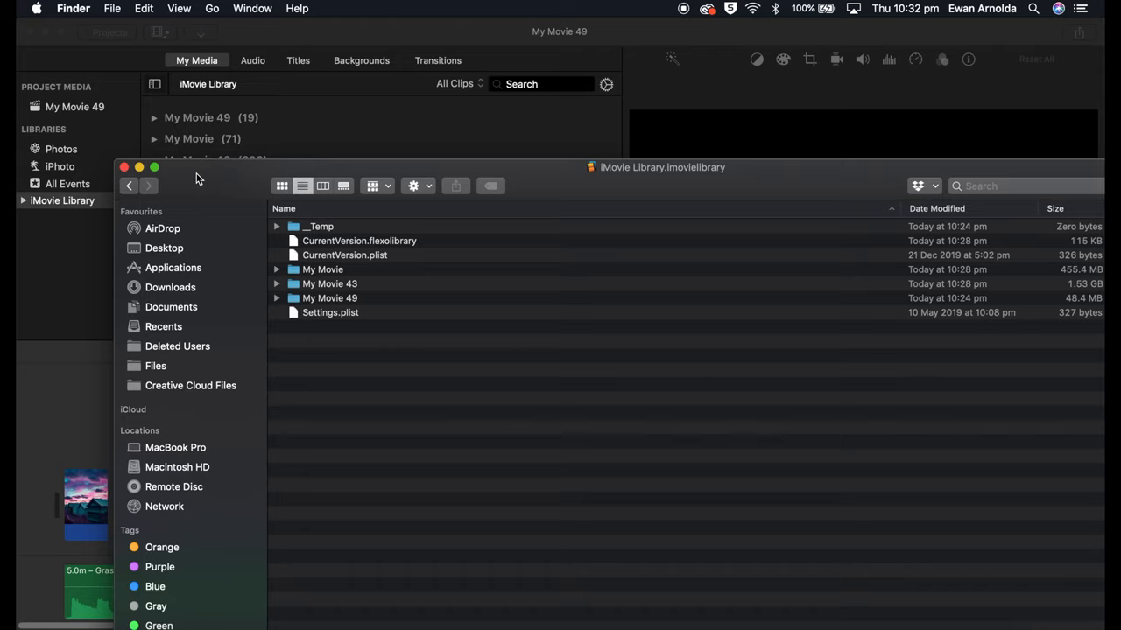
mouse_move(674, 181)
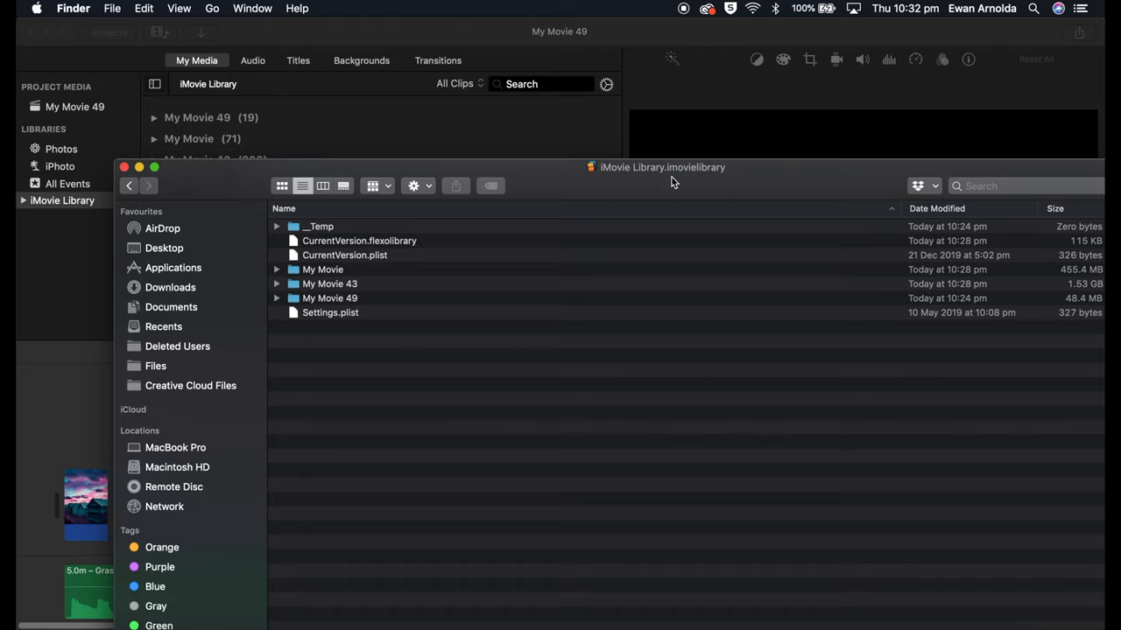